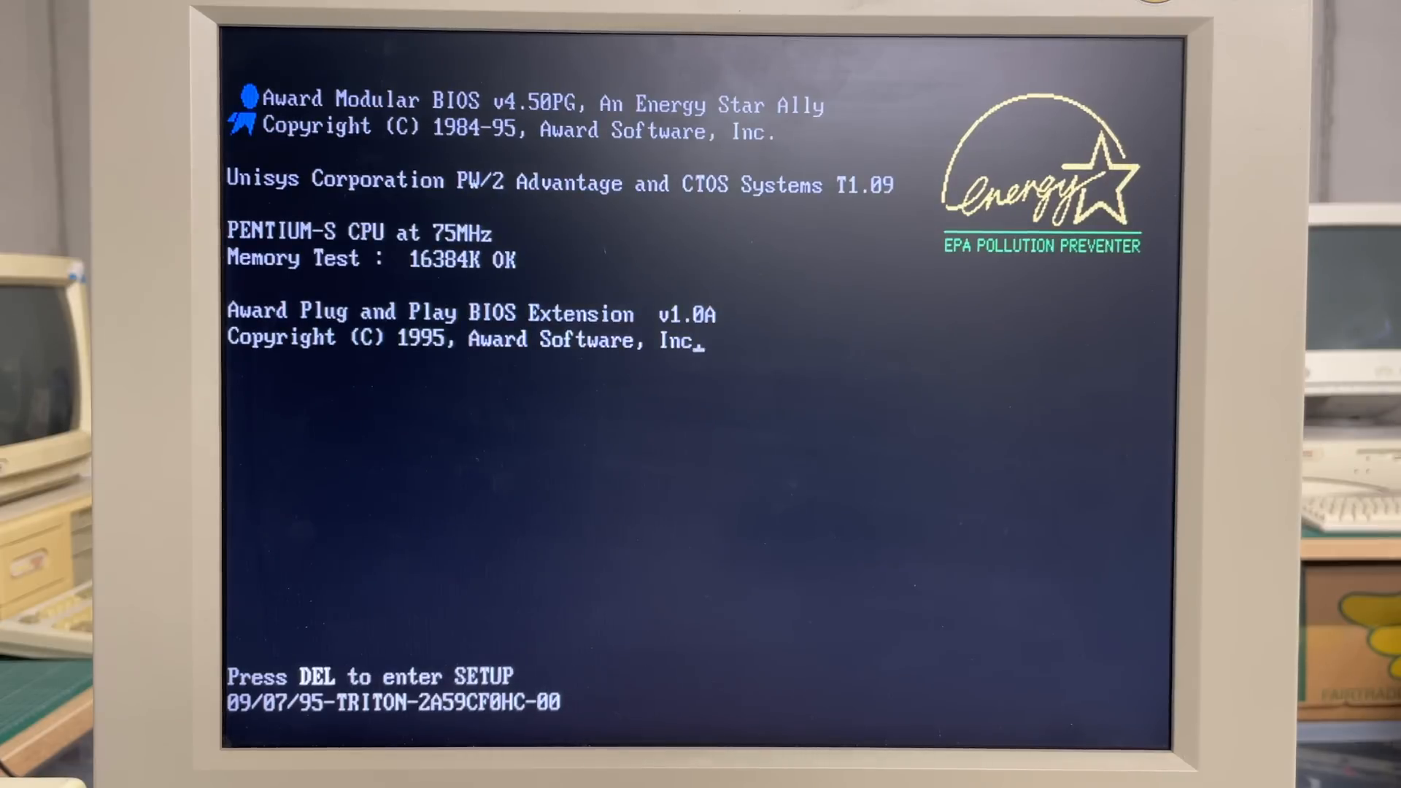
- Enter the Award BIOS setup and open the Power Management Setup page
key(Delete)
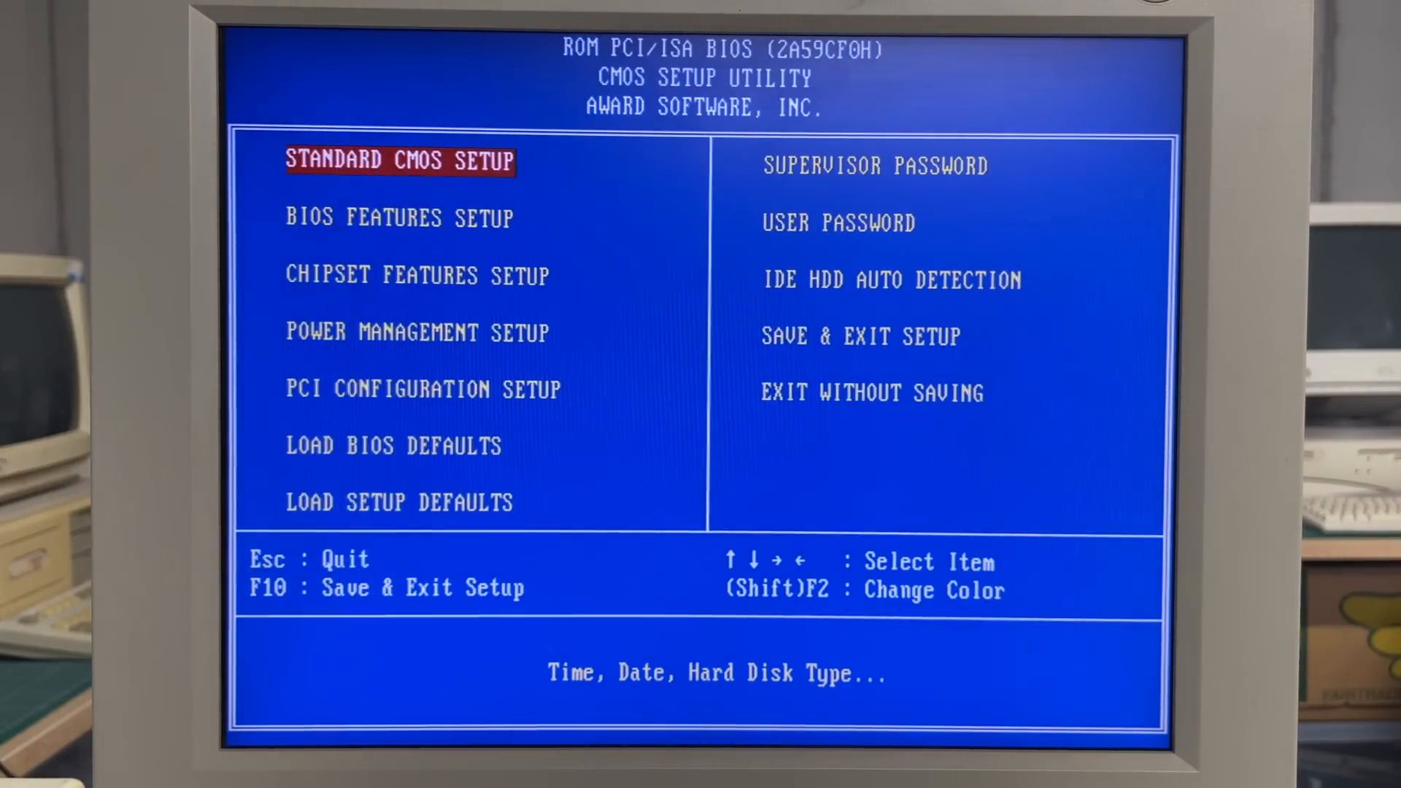
key(Down)
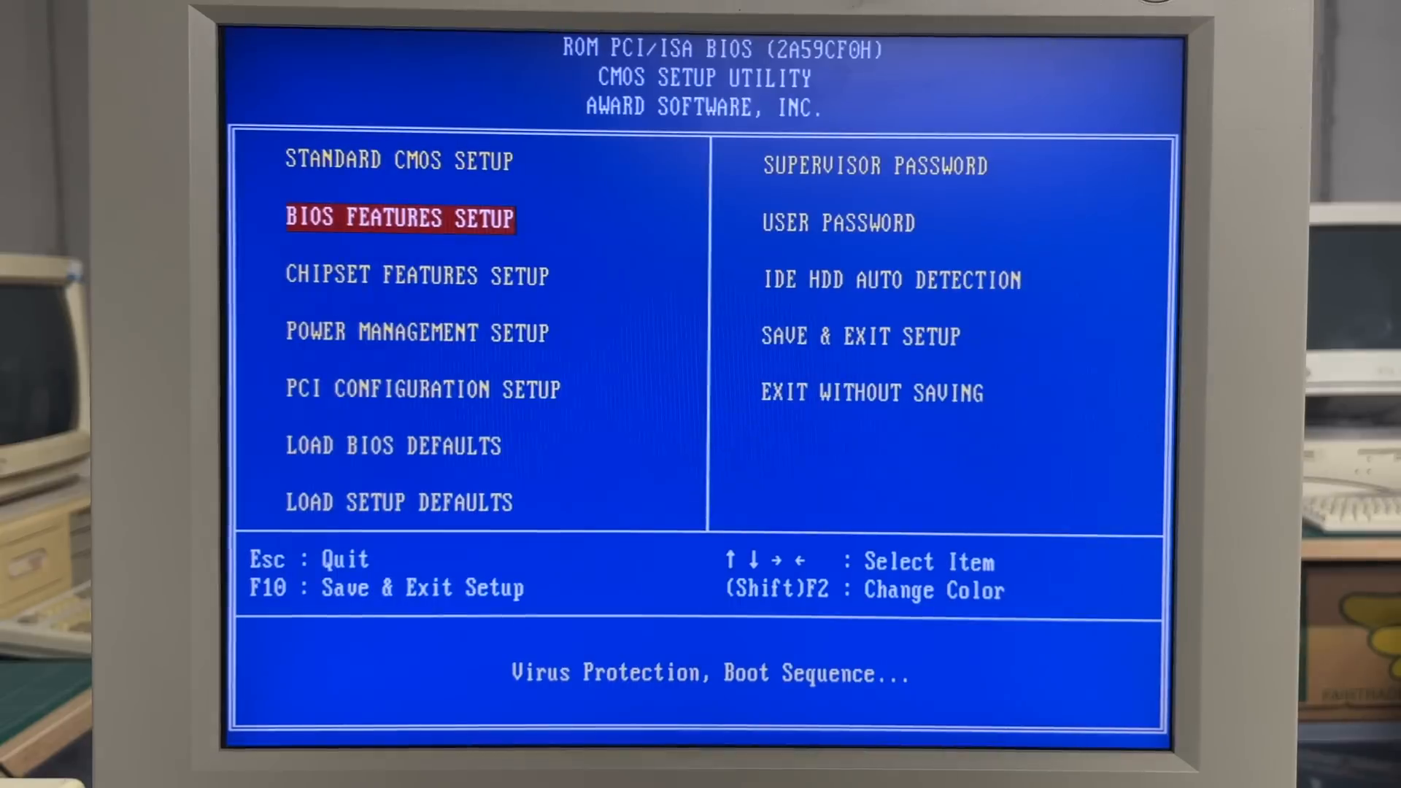
key(Down)
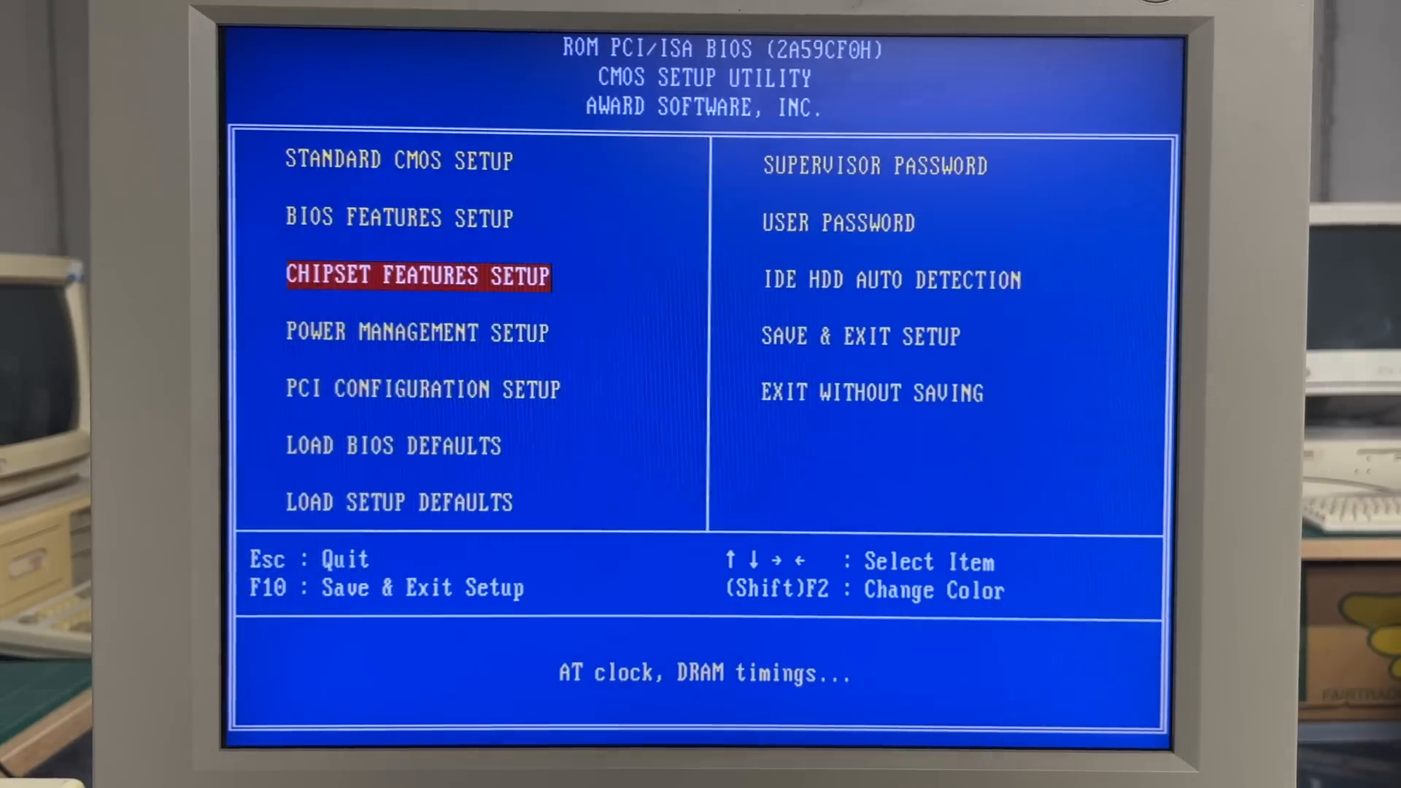
key(Enter)
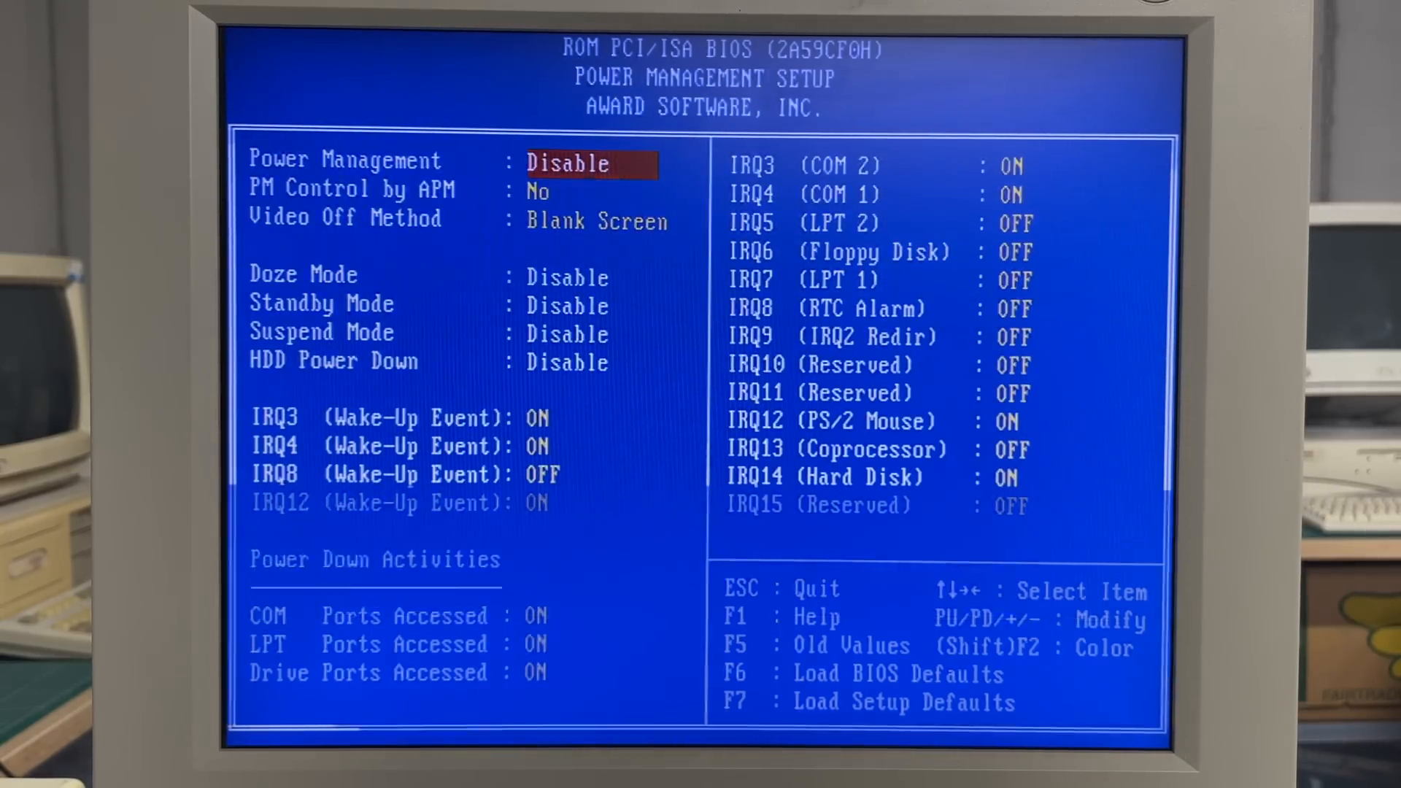